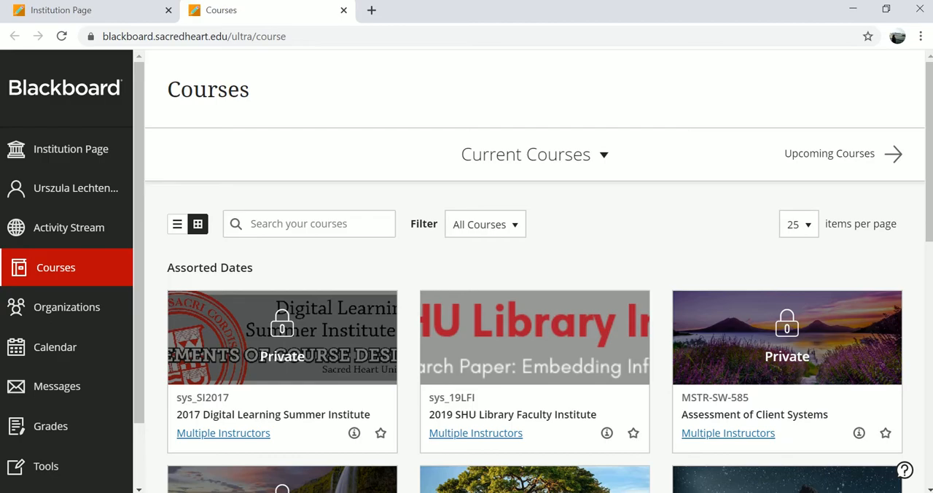
- Open the Lechtenberg Sandbox Shell course from the Courses list
{"action": "scroll", "scroll_direction": "down", "scroll_amount": 3}
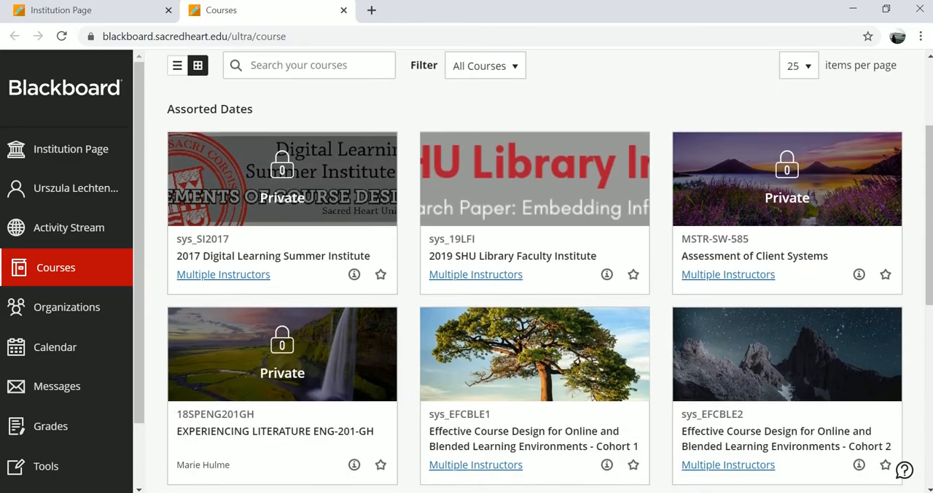
{"action": "scroll", "scroll_direction": "down", "scroll_amount": 3}
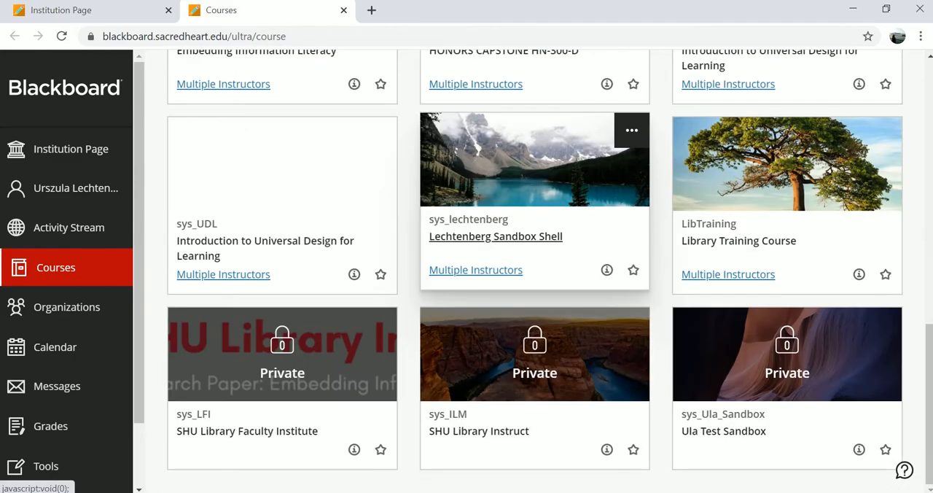
{"action": "left_click", "coordinate": [723, 431]}
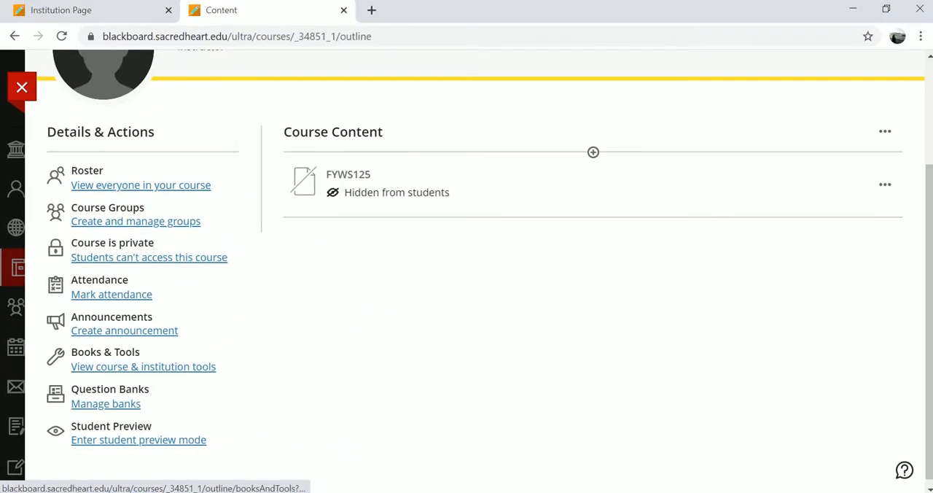
- Add the LibGuides tool from course and institution tools to the course content
{"action": "left_click", "coordinate": [143, 366]}
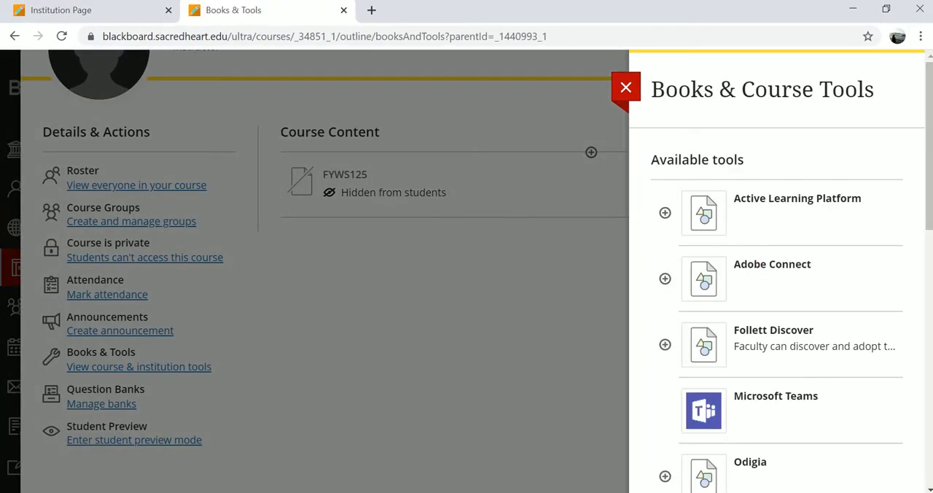
{"action": "scroll", "scroll_direction": "down", "scroll_amount": 3}
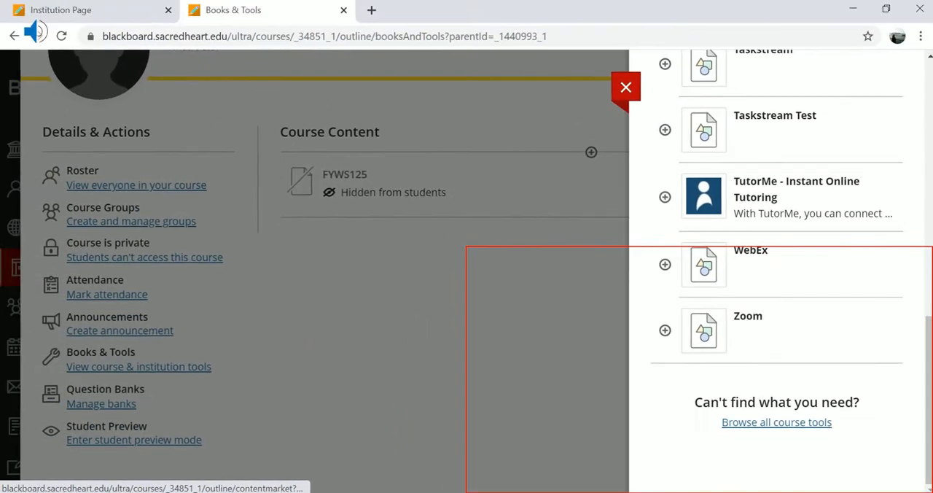
{"action": "left_click", "coordinate": [776, 422]}
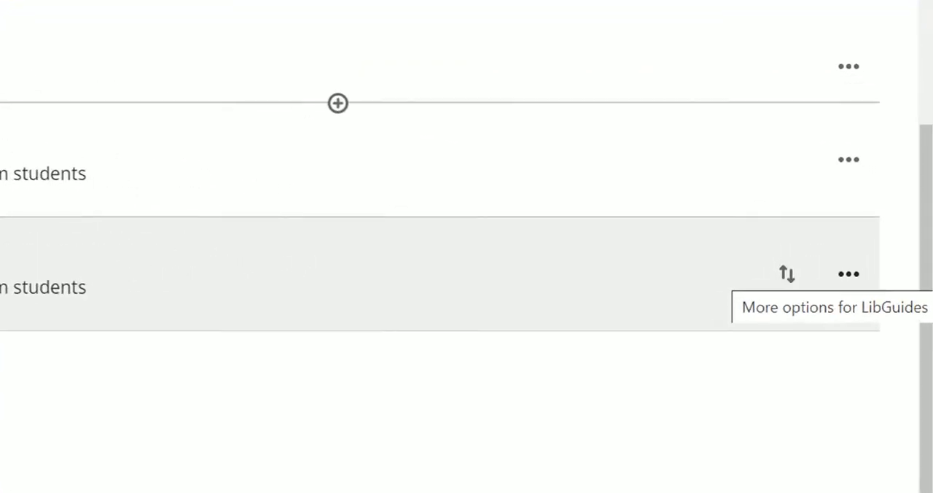
- Retitle the item 'Navigating the Research Process' with description 'Research Guide from the Library.', visible
{"action": "left_click", "coordinate": [847, 274]}
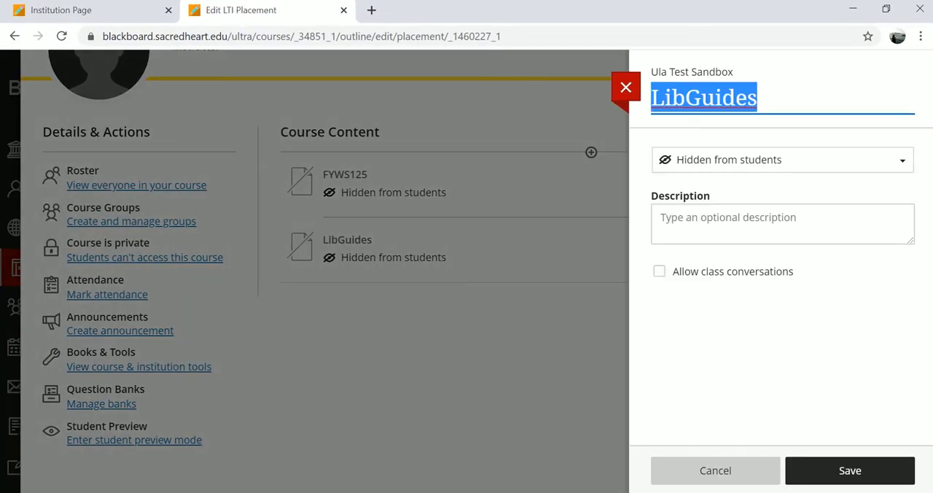
{"action": "type", "text": "Navigating the Research Process"}
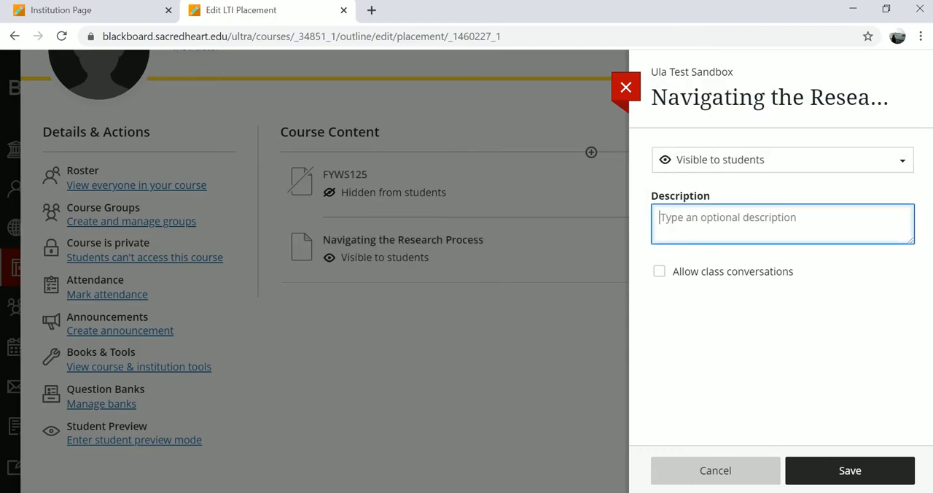
{"action": "type", "text": "Research Guide"}
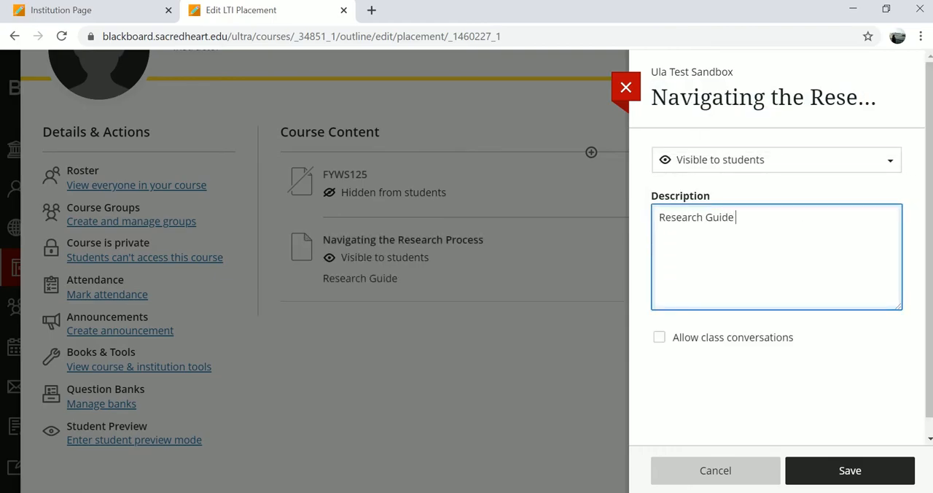
{"action": "type", "text": "from the Library."}
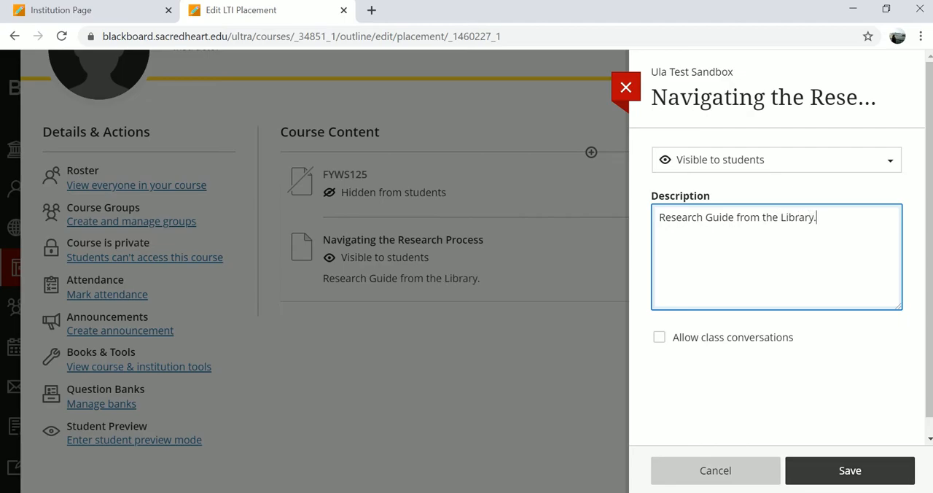
{"action": "left_click", "coordinate": [849, 470]}
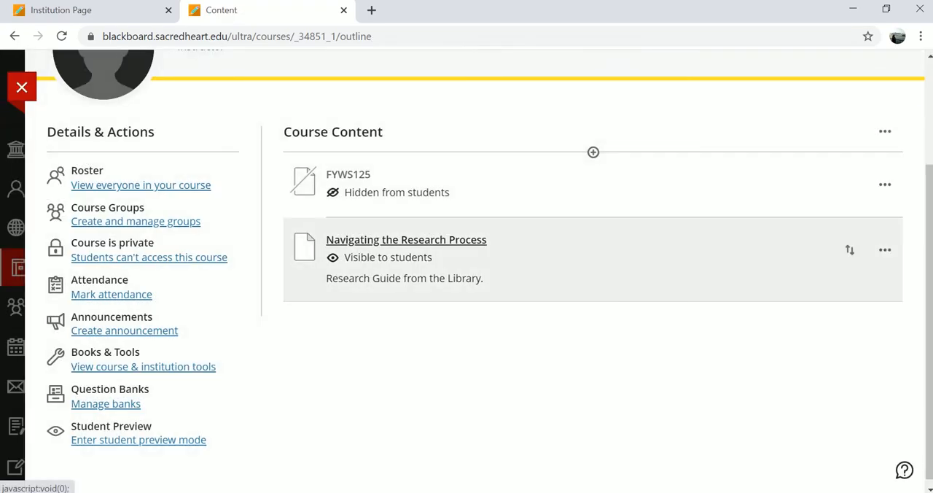
- Open the item's LibApps setup and select Research Guides as the LibGuides site
{"action": "left_click", "coordinate": [406, 239]}
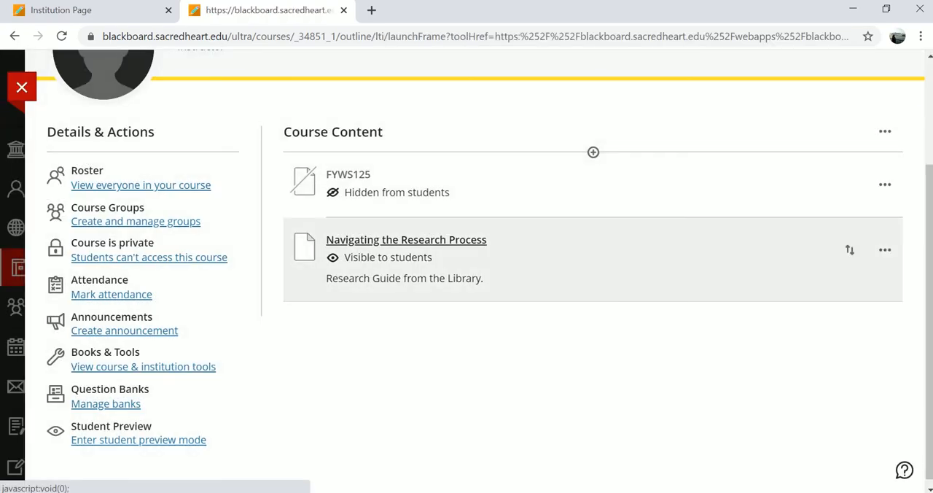
{"action": "left_click", "coordinate": [406, 239]}
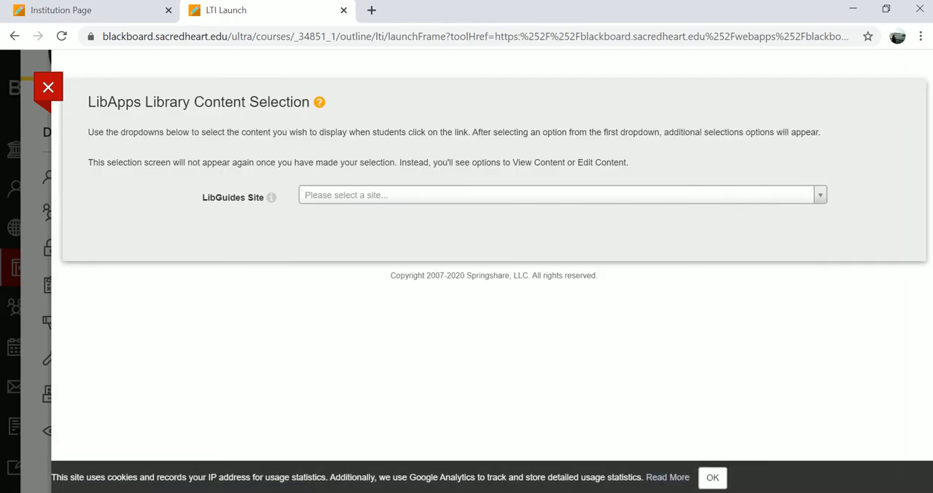
{"action": "left_click", "coordinate": [561, 195]}
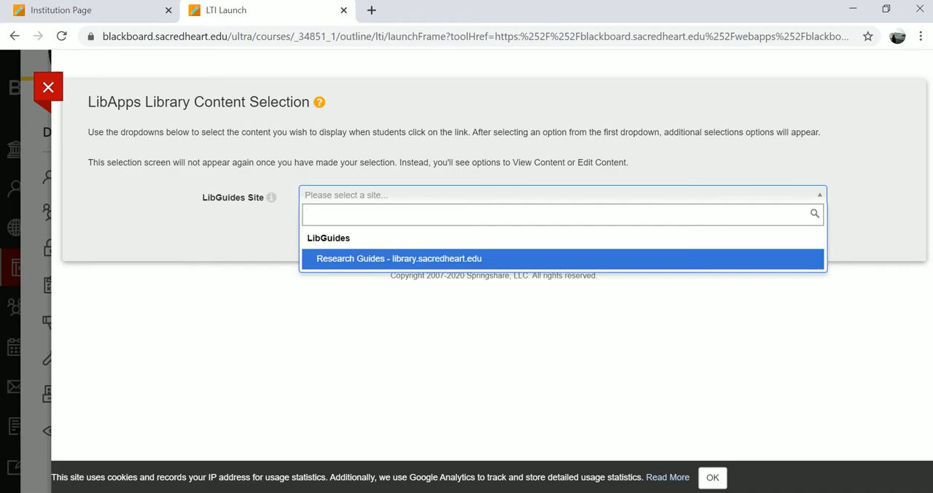
{"action": "left_click", "coordinate": [391, 258]}
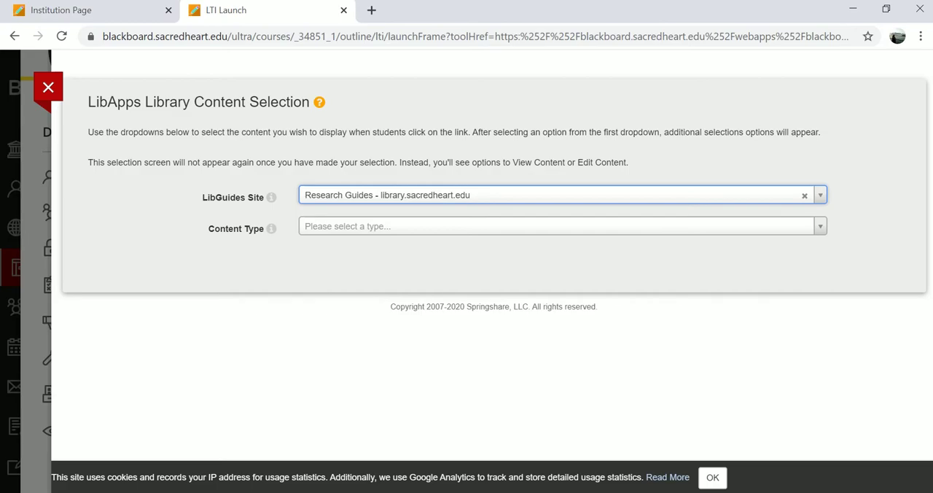
{"action": "left_click", "coordinate": [558, 226]}
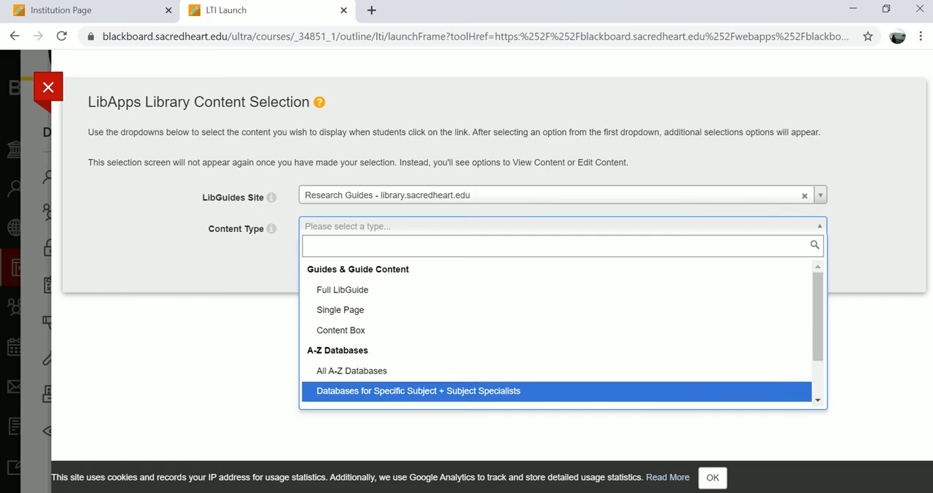
{"action": "mouse_move", "coordinate": [342, 290]}
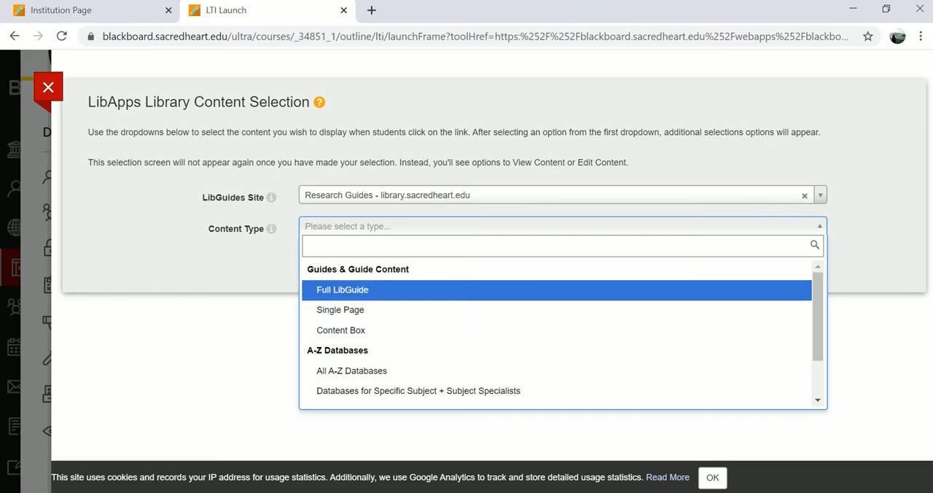
- Embed the full 'Navigating the Research Process' LibGuide with no guide page selected
{"action": "left_click", "coordinate": [342, 289]}
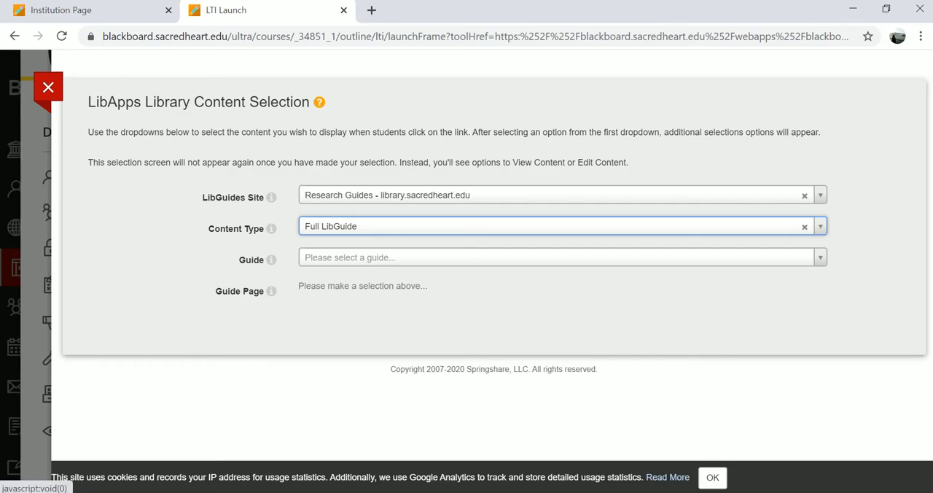
{"action": "type", "text": "naviga"}
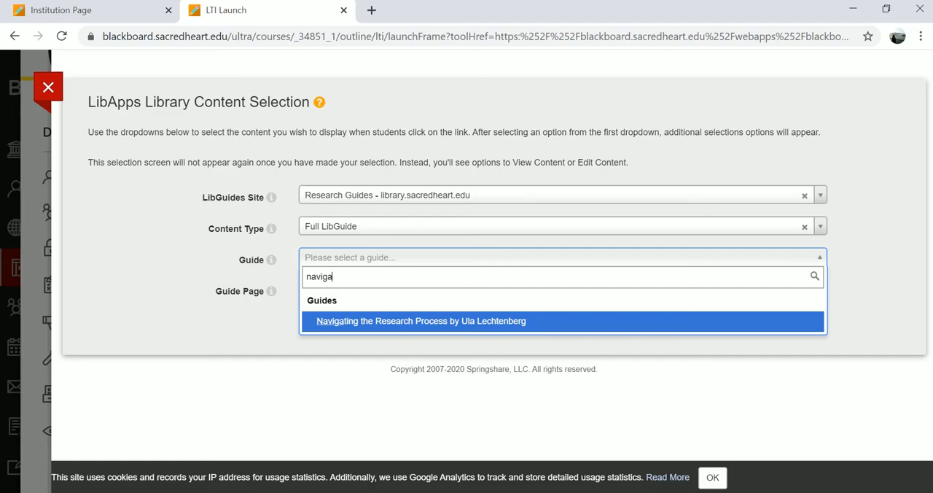
{"action": "left_click", "coordinate": [420, 321]}
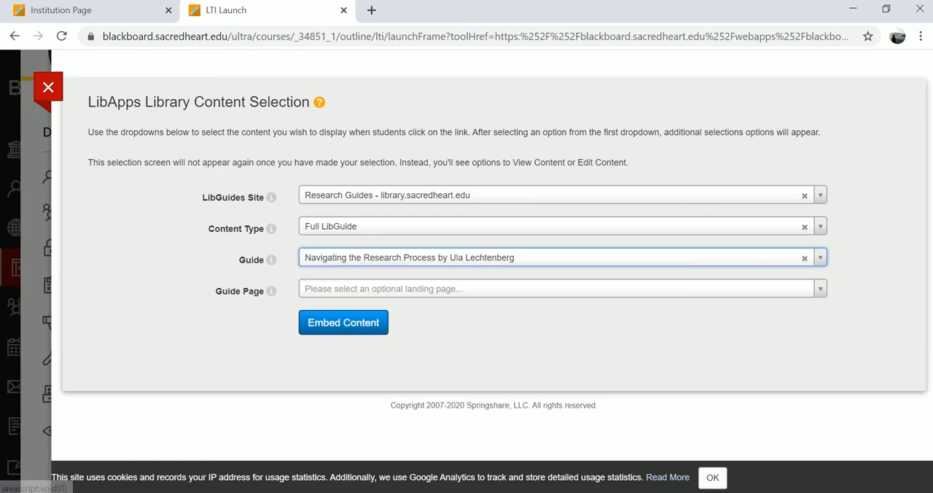
{"action": "left_click", "coordinate": [559, 288]}
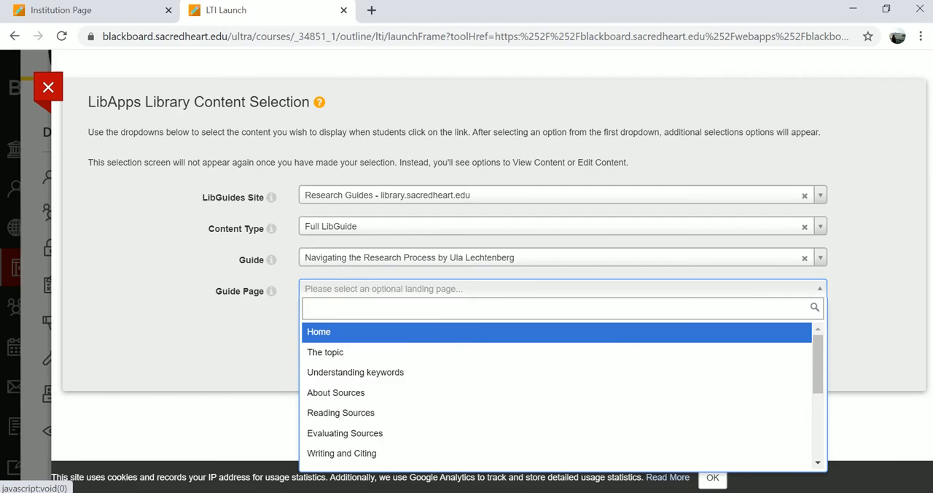
{"action": "left_click", "coordinate": [558, 307]}
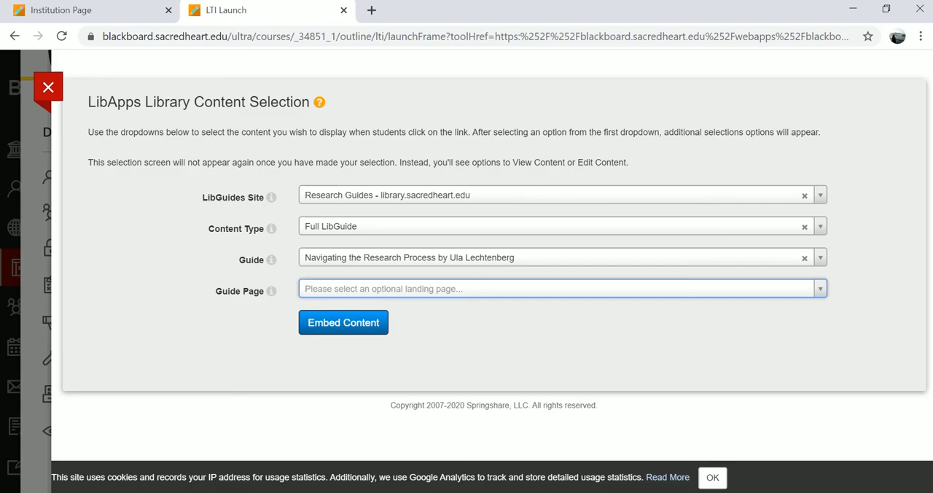
{"action": "left_click", "coordinate": [344, 322]}
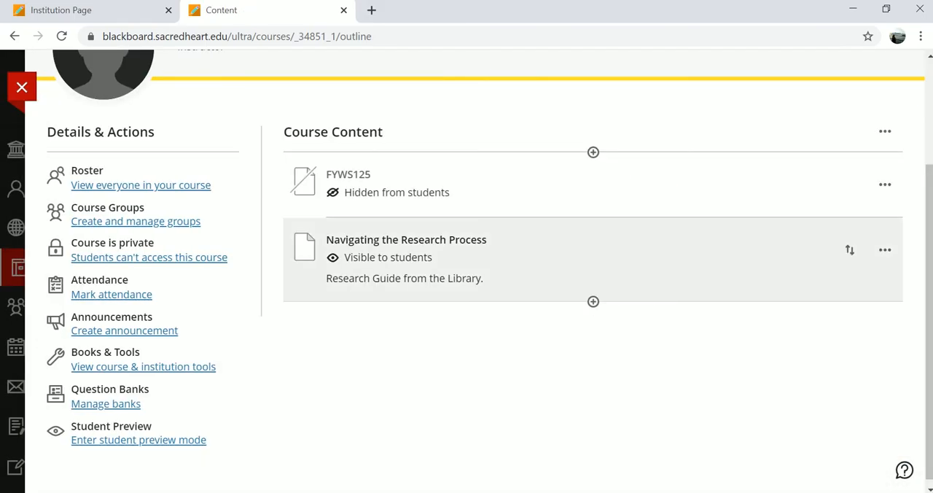
- Reopen 'Navigating the Research Process' to show its View Content and Edit Selection options
{"action": "left_click", "coordinate": [406, 239]}
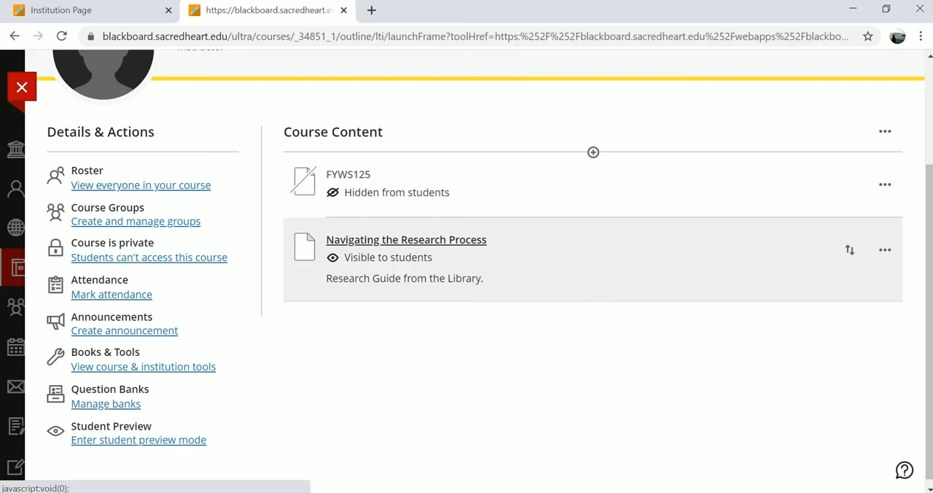
{"action": "left_click", "coordinate": [406, 239]}
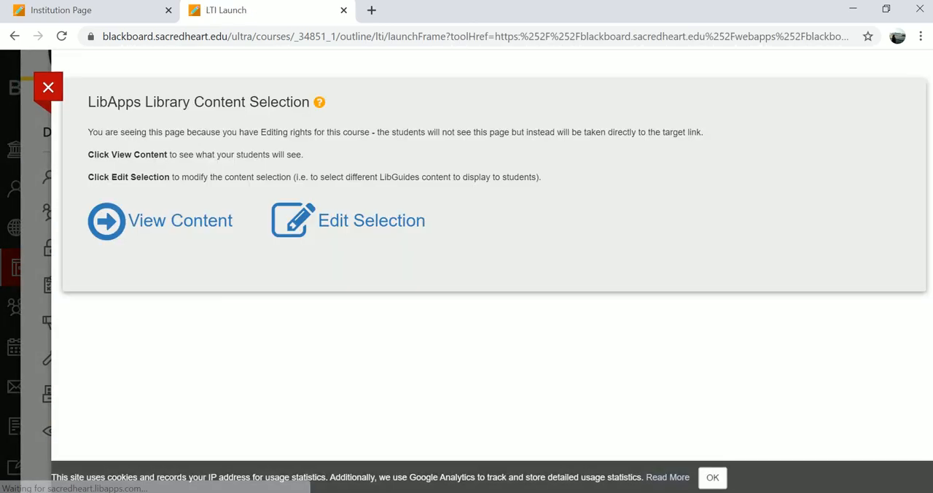
{"action": "mouse_move", "coordinate": [180, 220]}
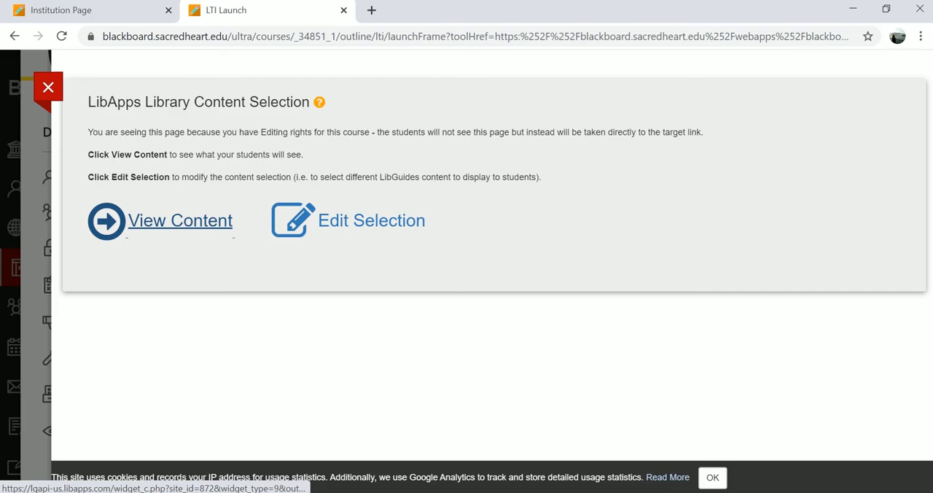